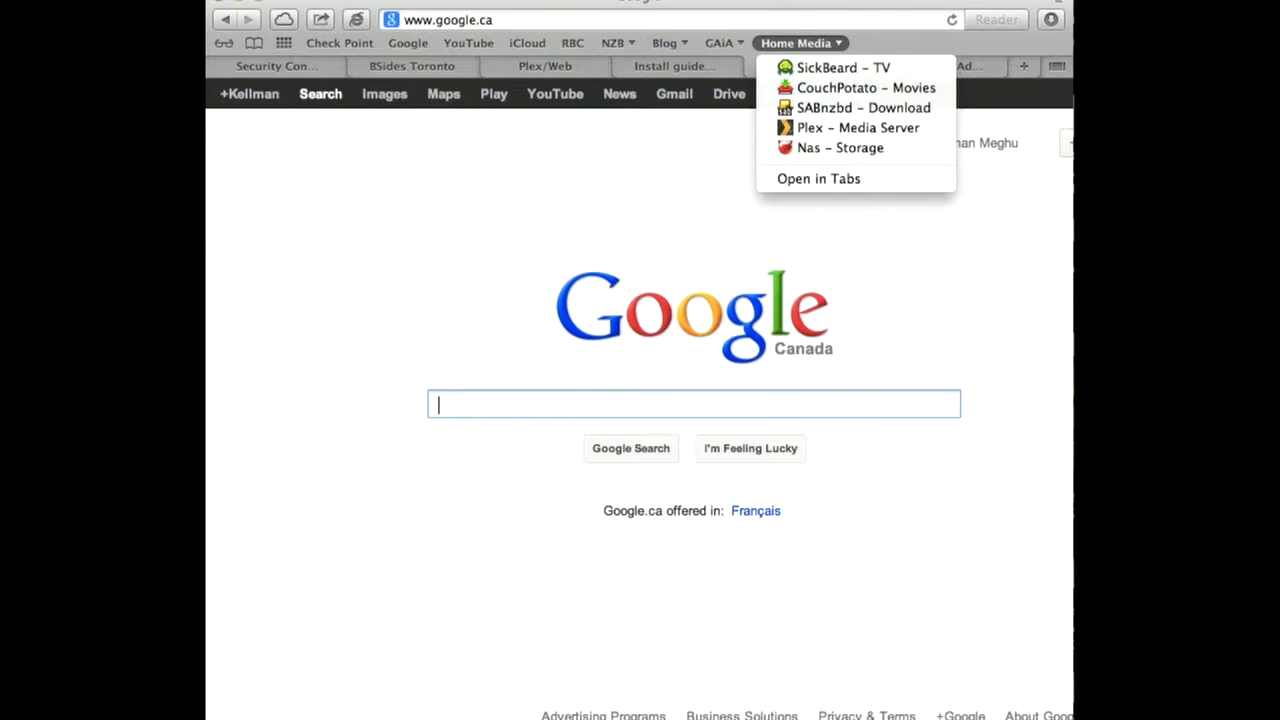
Step: Open the SickBeard TV coming-episodes page and the CouchPotato movies library from the Home Media bookmarks
left_click(844, 68)
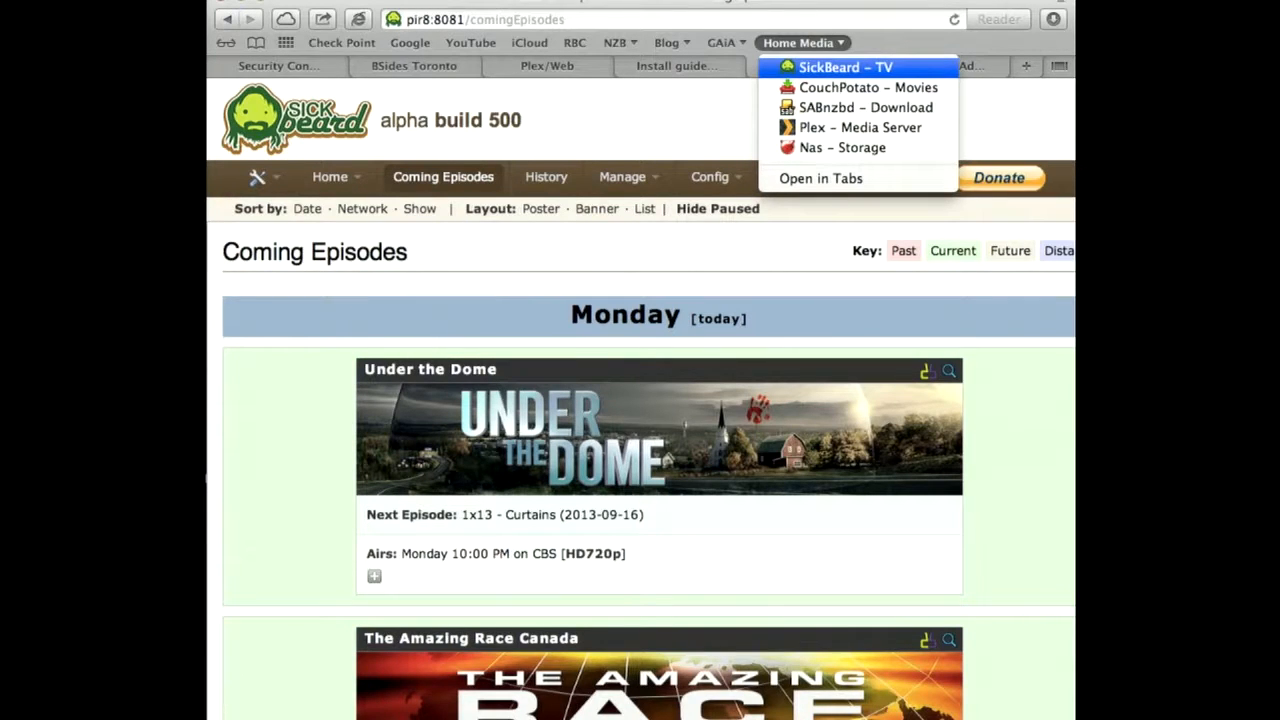
left_click(868, 88)
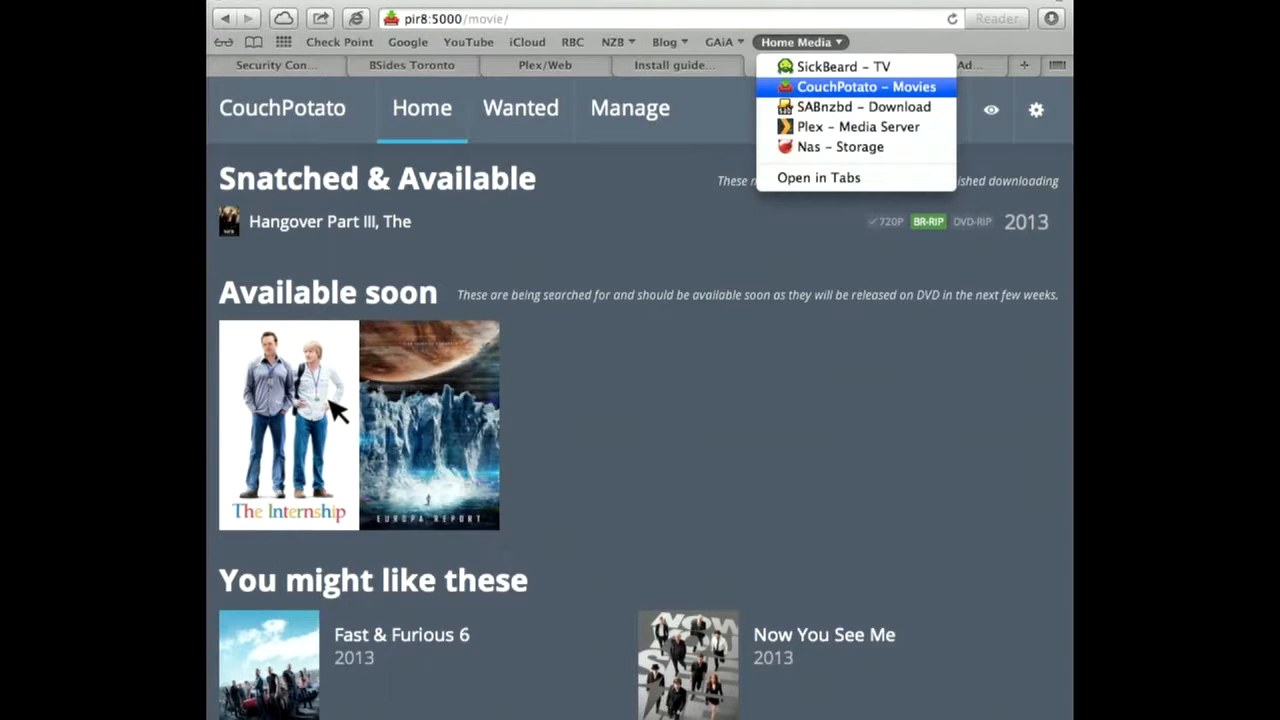
left_click(864, 108)
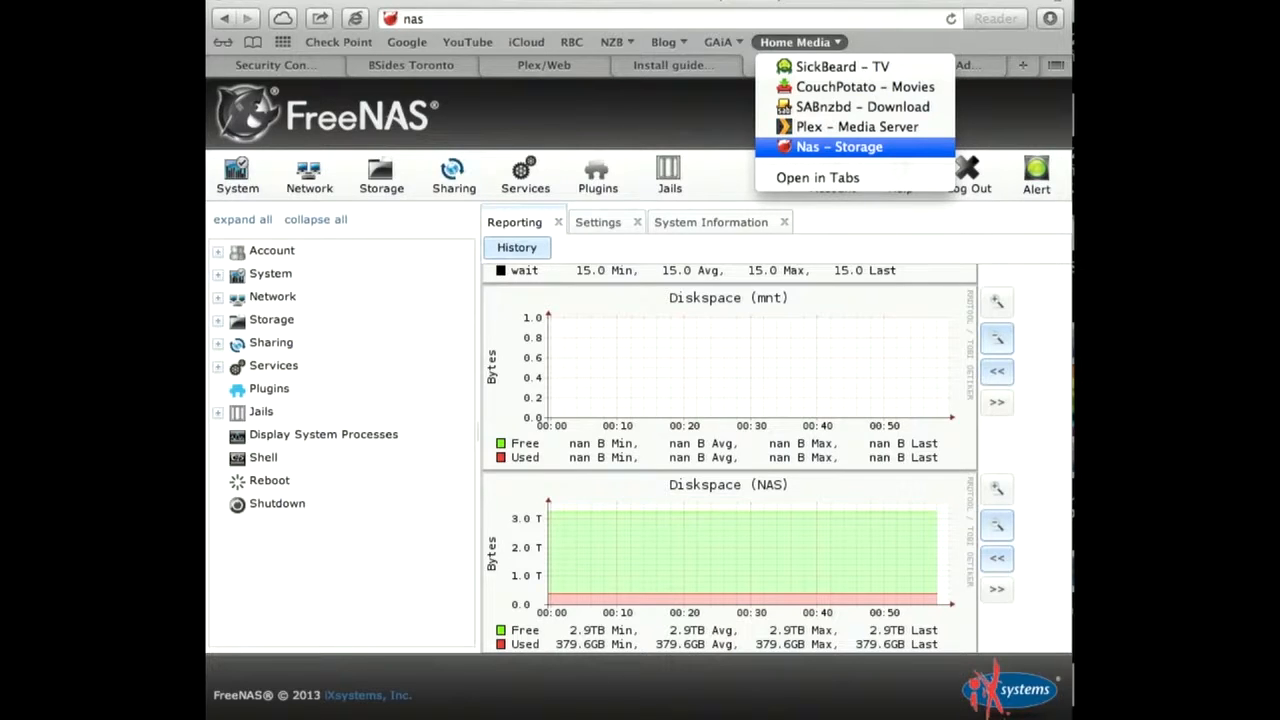
Step: Open the Nas - Storage bookmark to reach the FreeNAS Reporting diskspace graphs
left_click(856, 126)
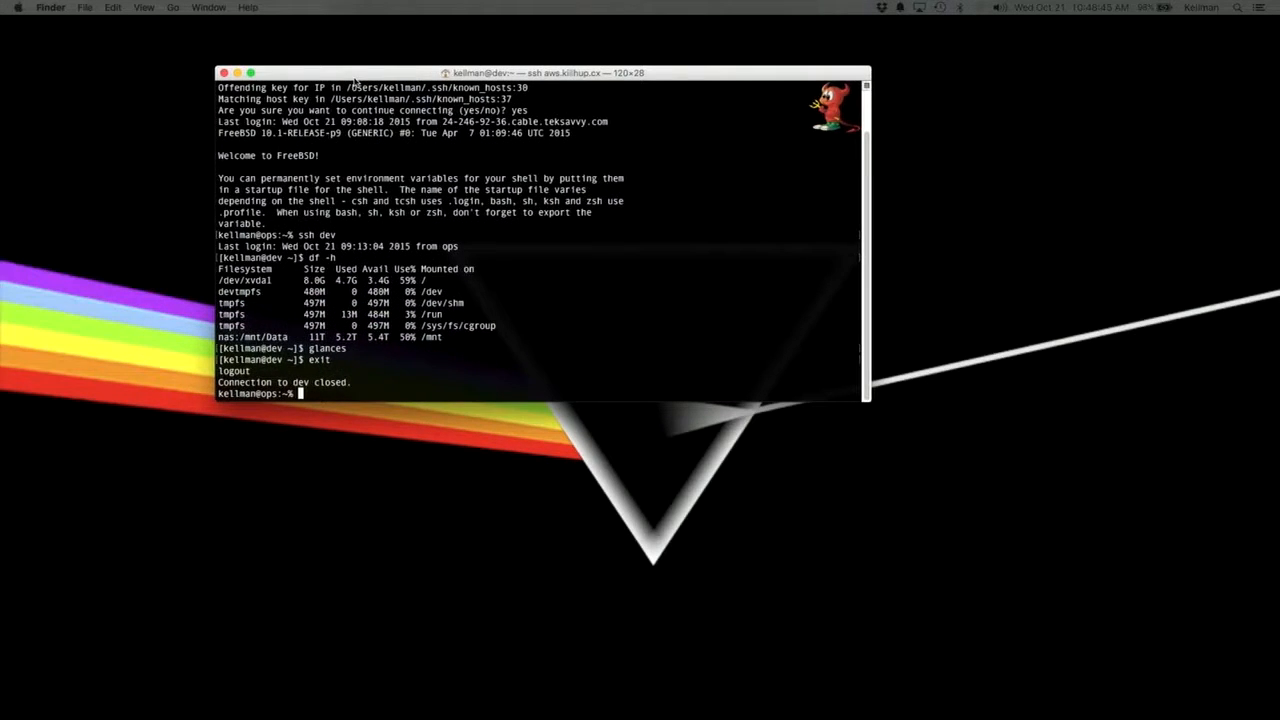
Step: Connect over ssh to aws.killhup.cx, answering yes to the changed host key warning
left_click_drag(540, 72, 300, 144)
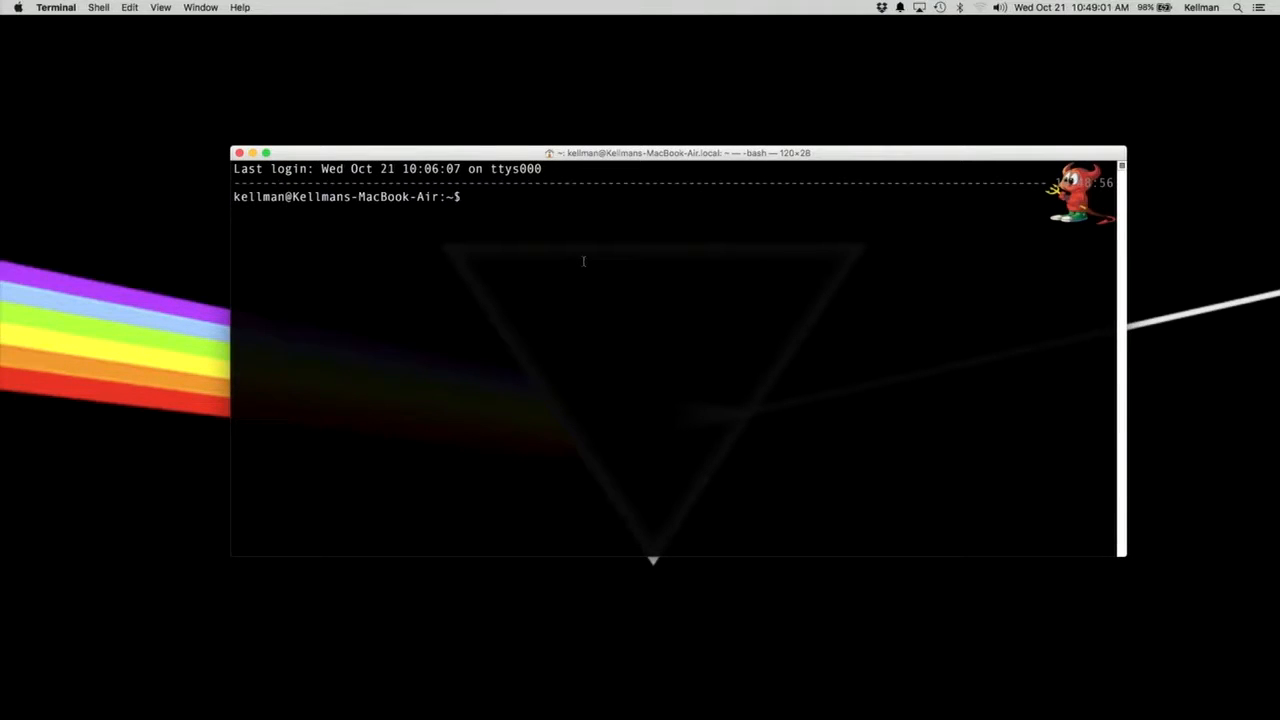
type("ssh aws.killhup.cx")
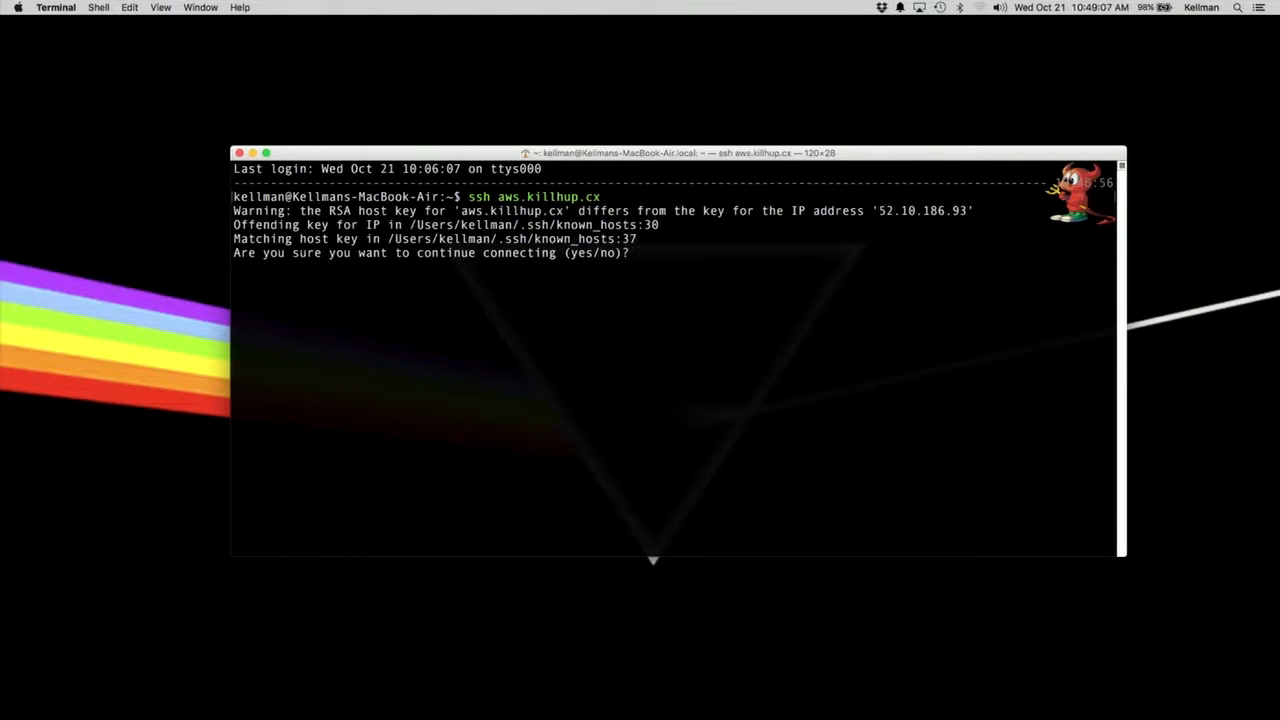
type("yes")
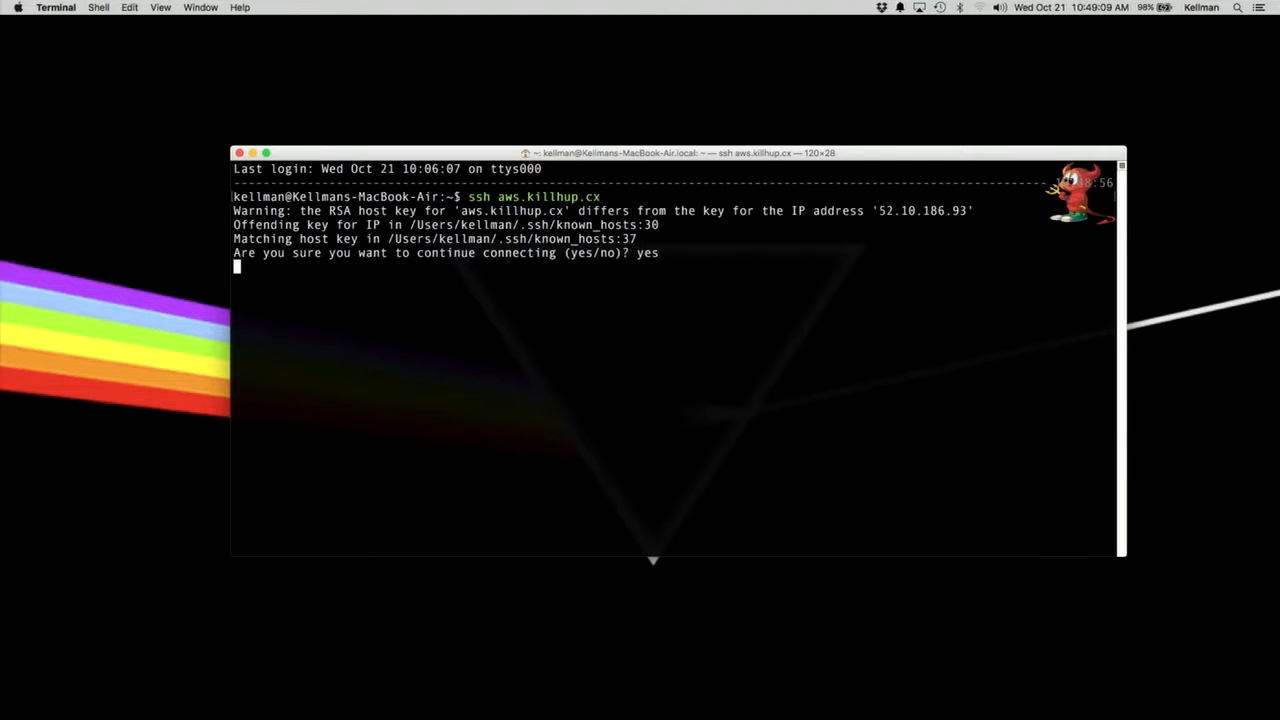
key("Return")
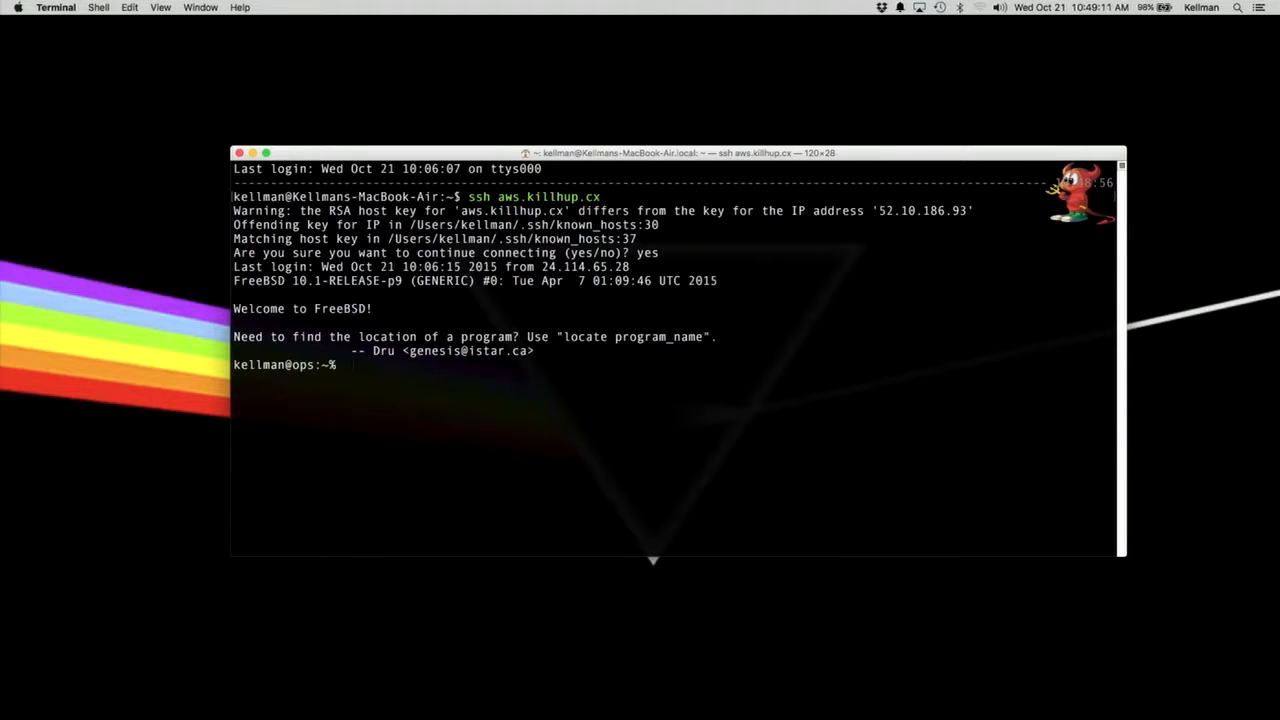
Step: Move into the code-prod folder on the ops server and list its contents with ll
type("cd cind")
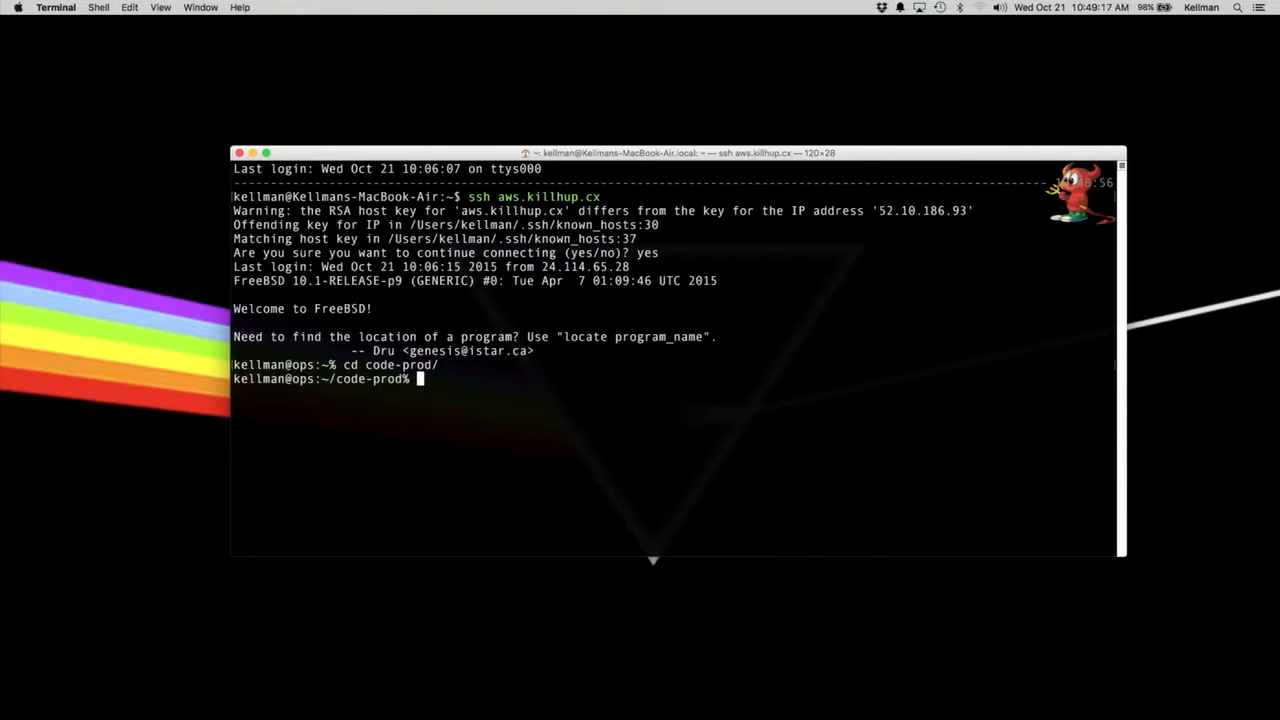
type("ll")
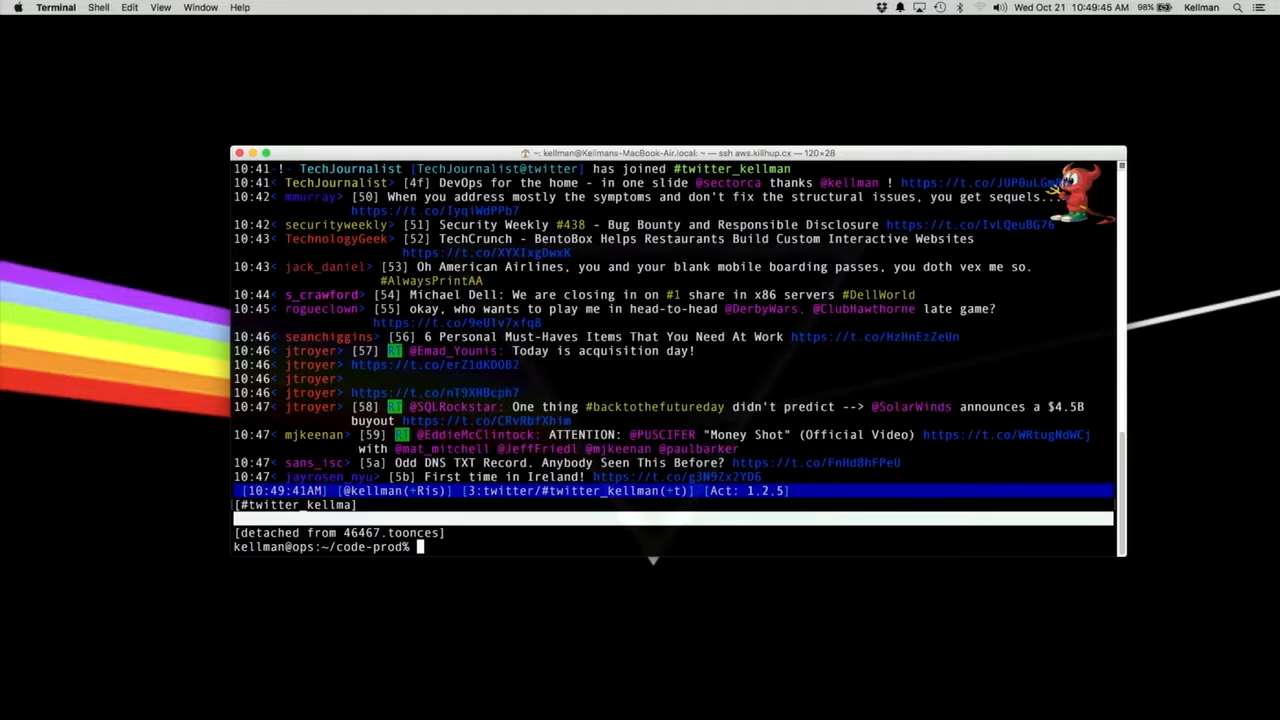
type("ll")
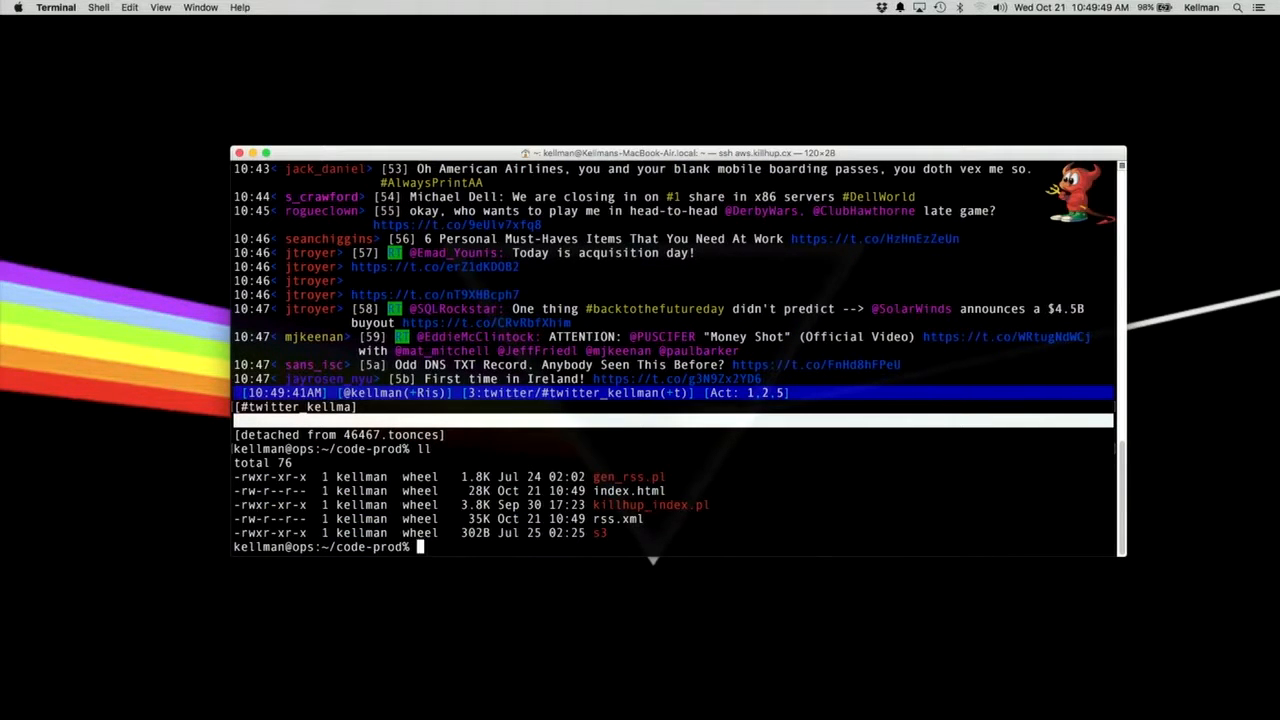
type("more")
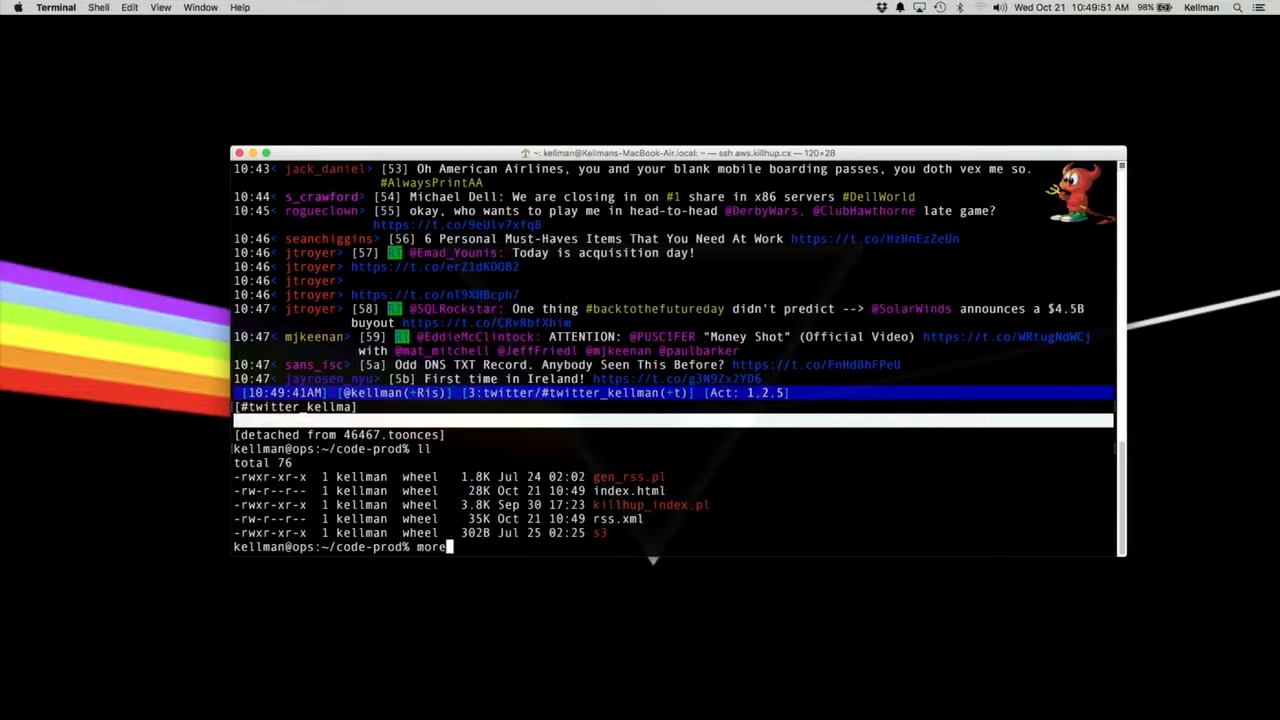
type("killhup_index.pl")
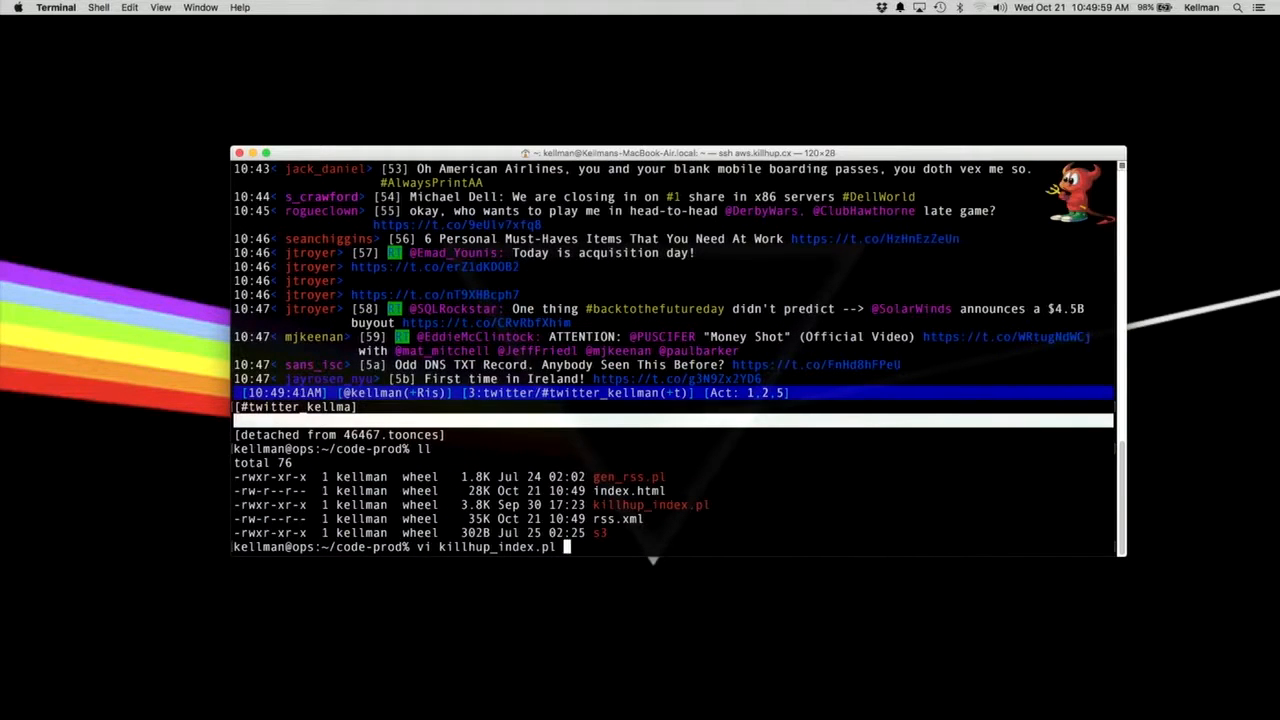
key("Return")
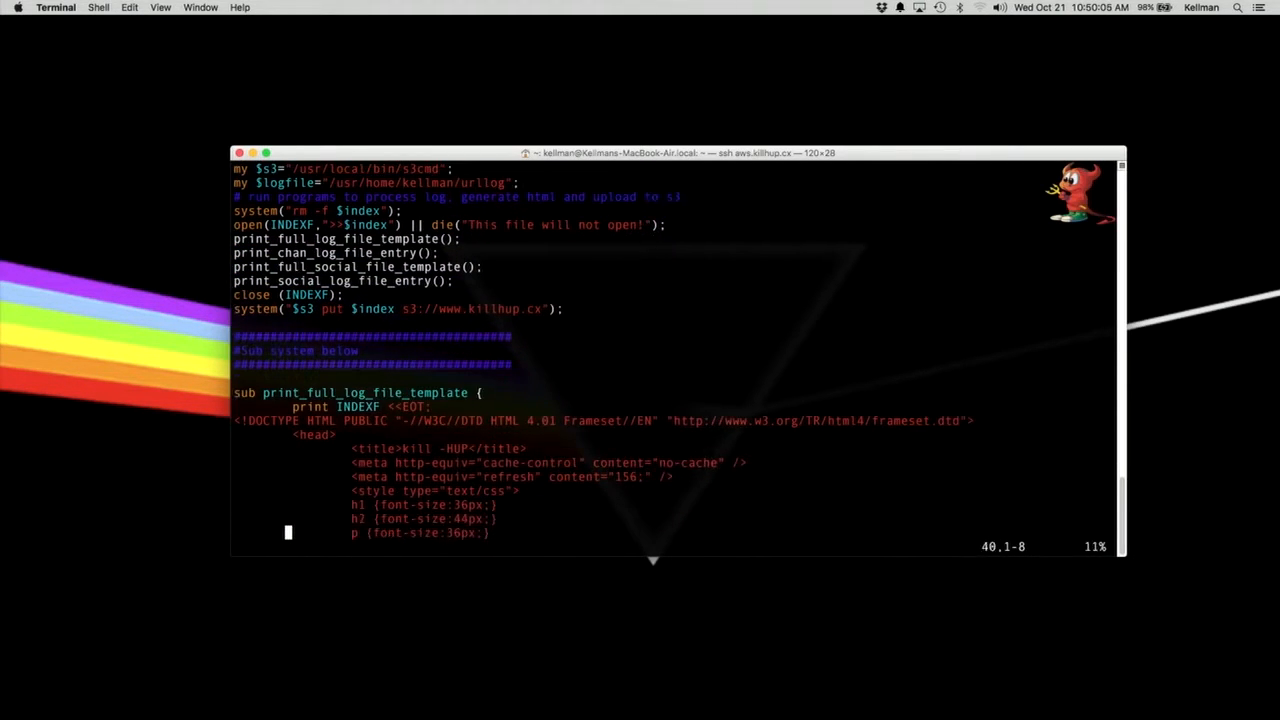
scroll("down", 3)
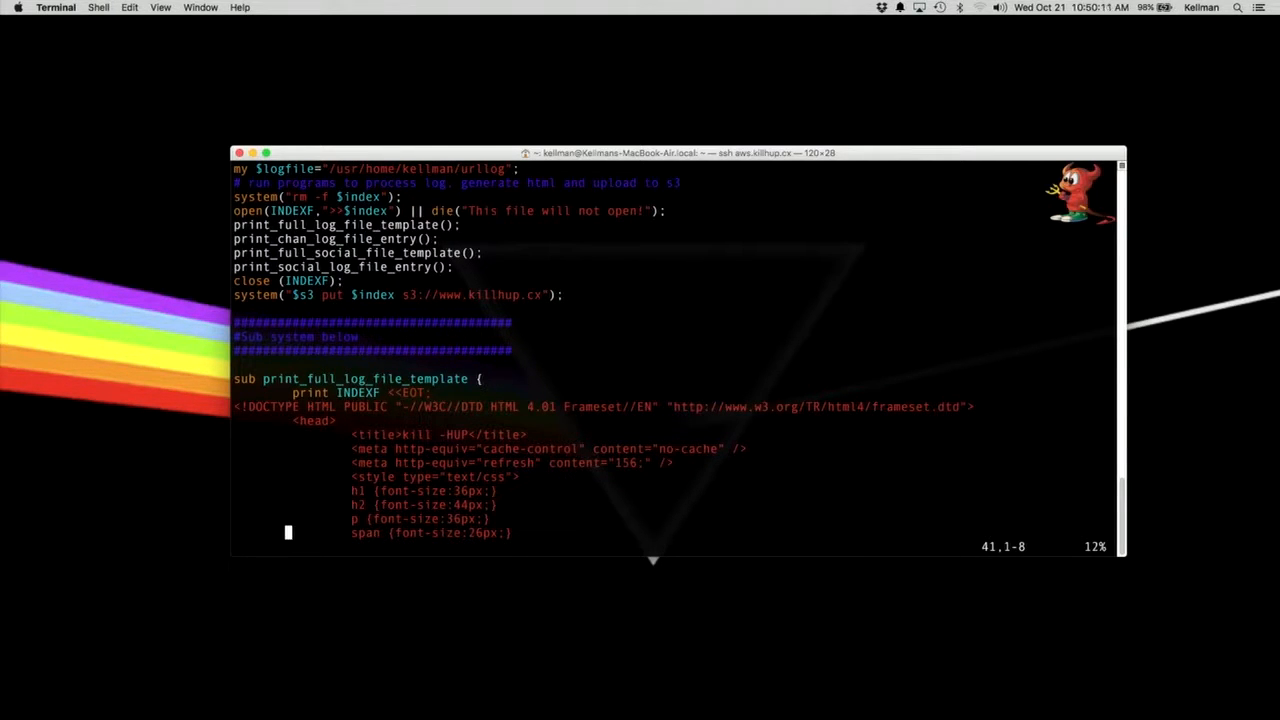
scroll("down", 3)
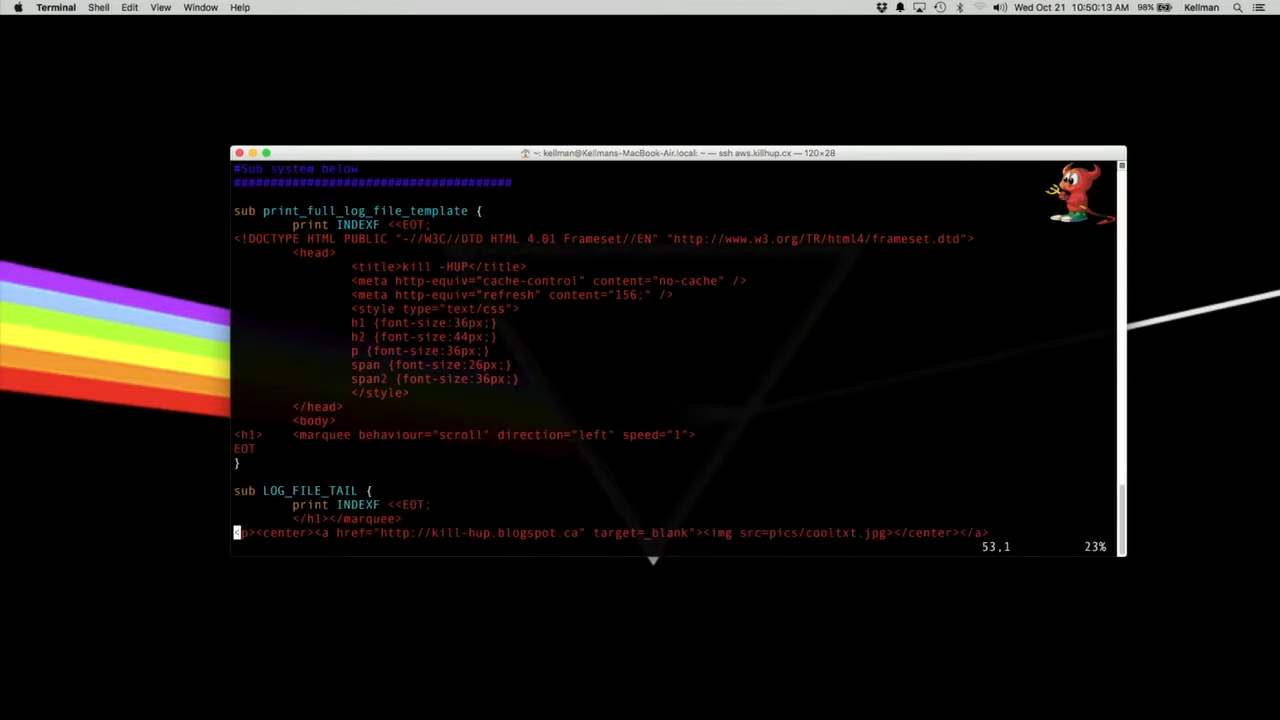
scroll("down", 3)
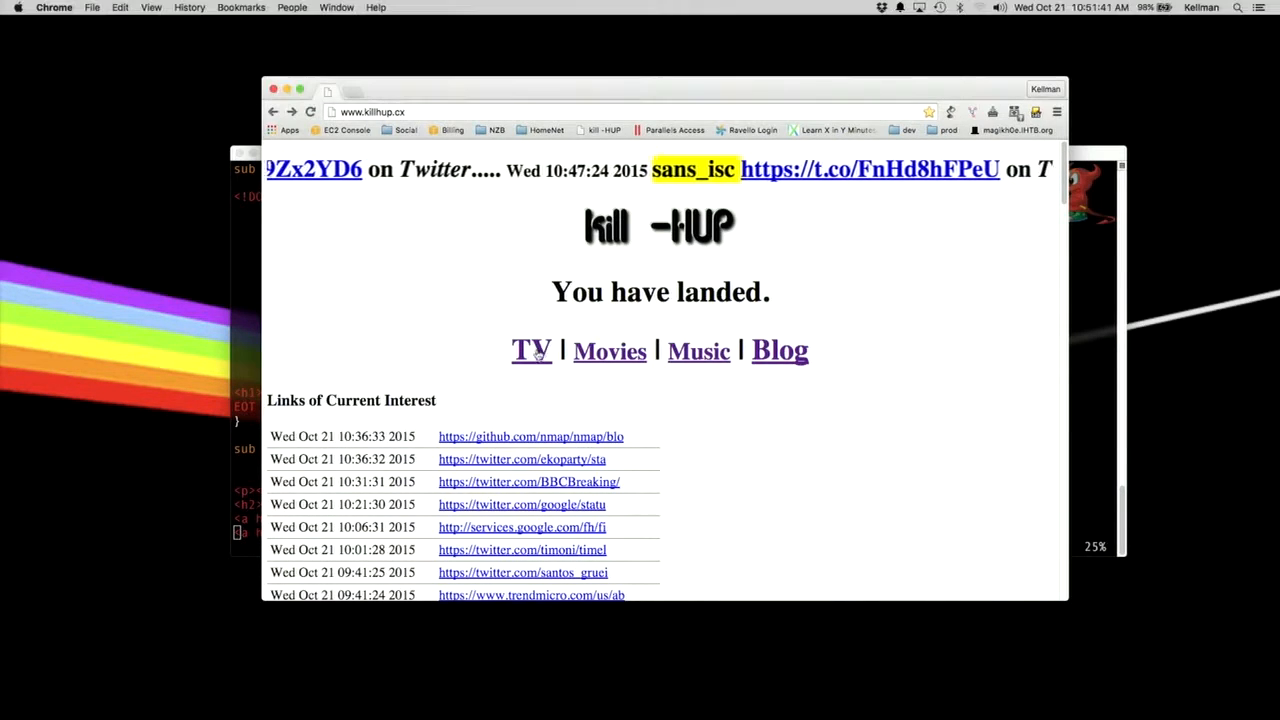
Step: Go from the SickRage Show List to the Schedule page of upcoming episodes
left_click(532, 352)
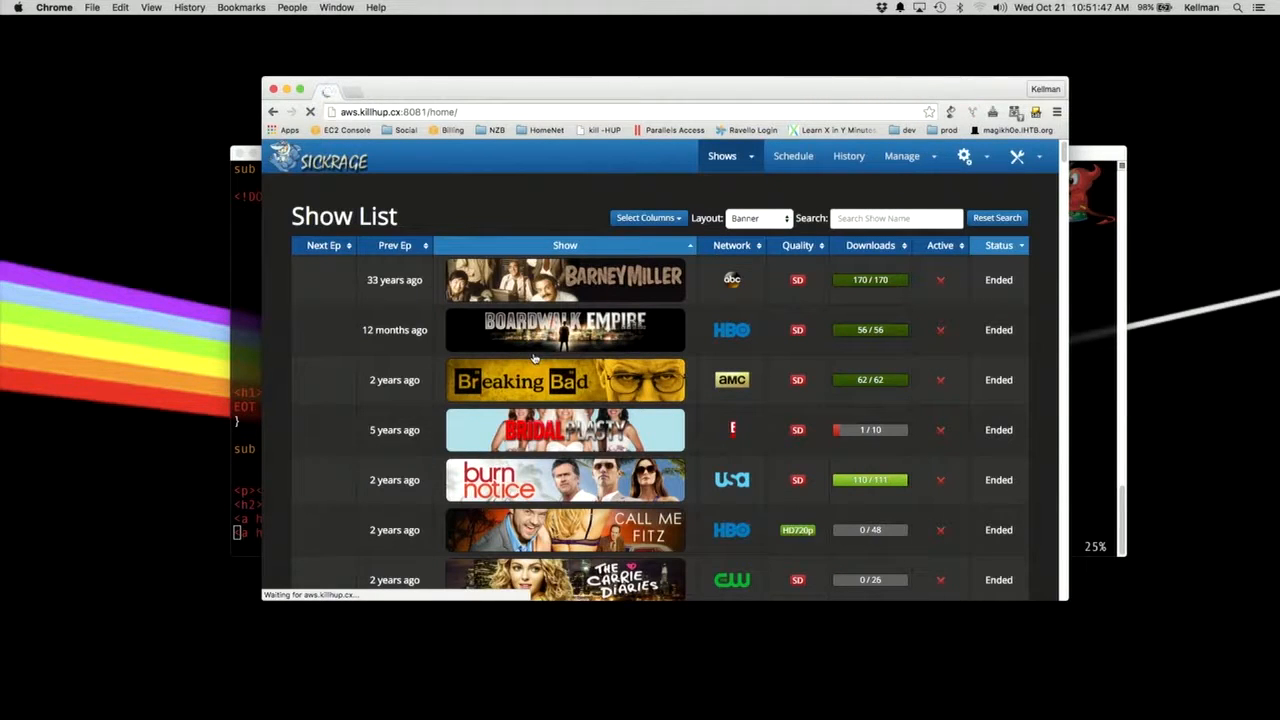
mouse_move(742, 312)
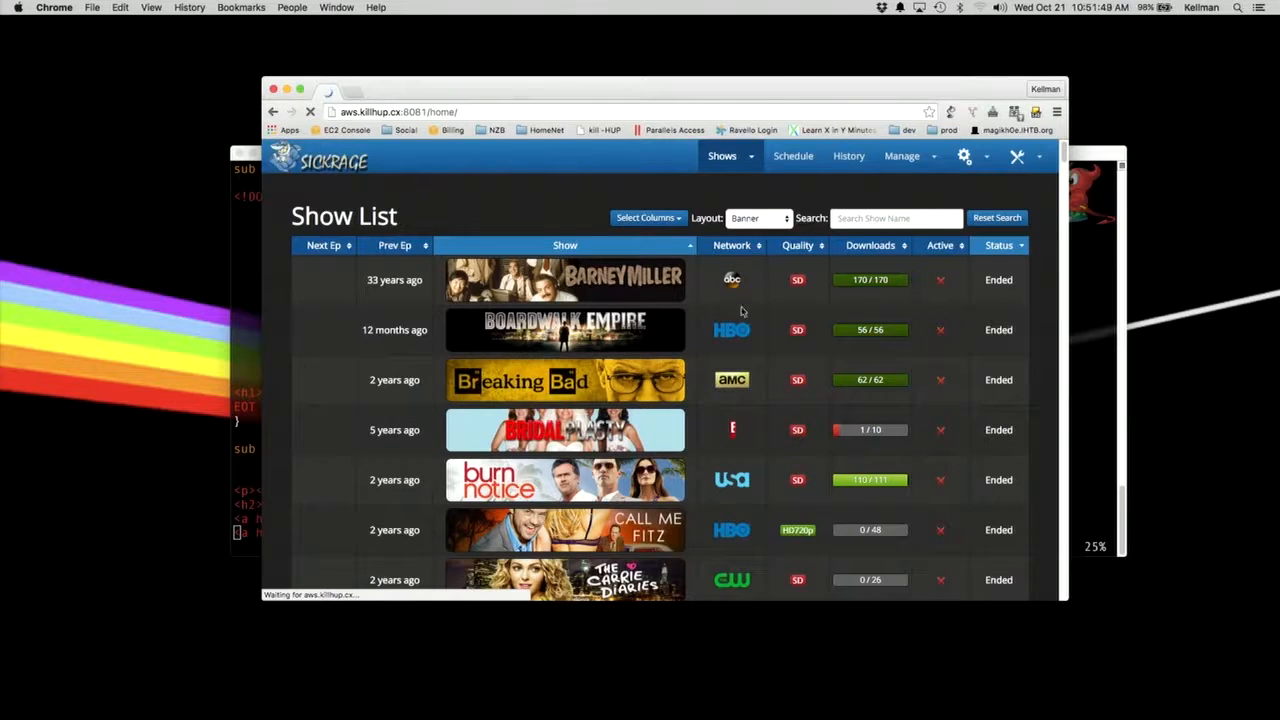
left_click(792, 156)
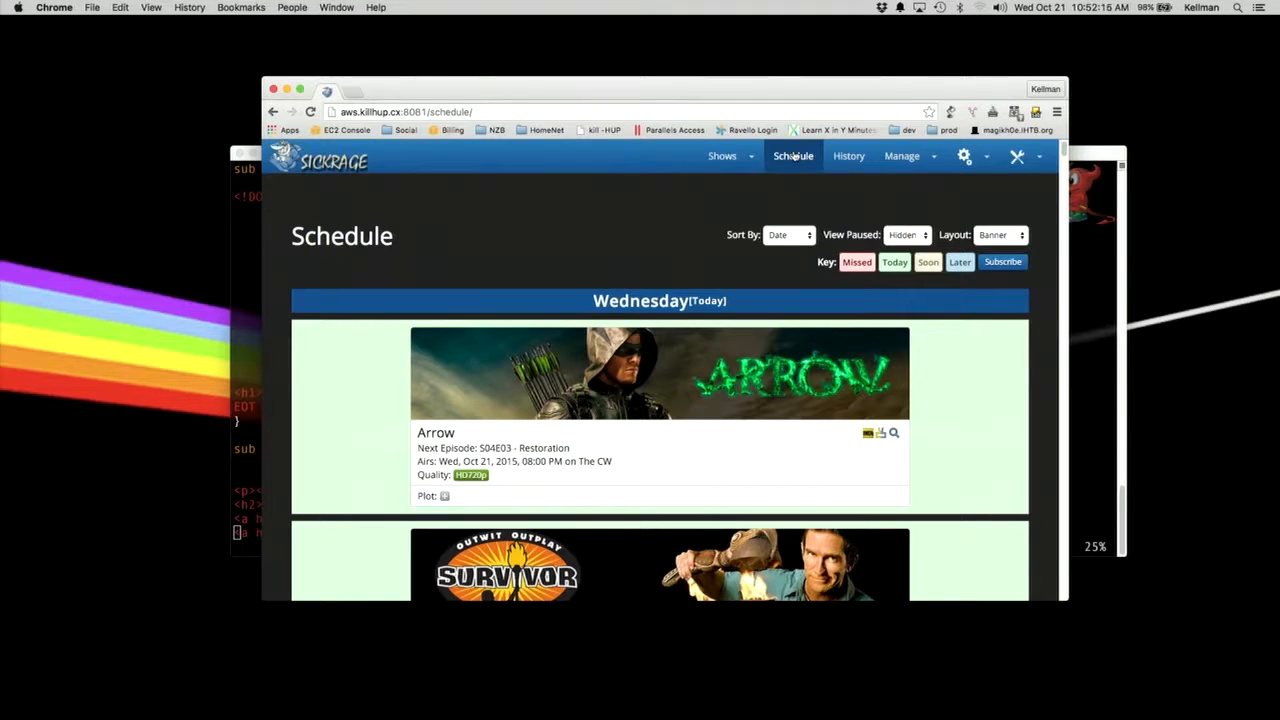
mouse_move(518, 312)
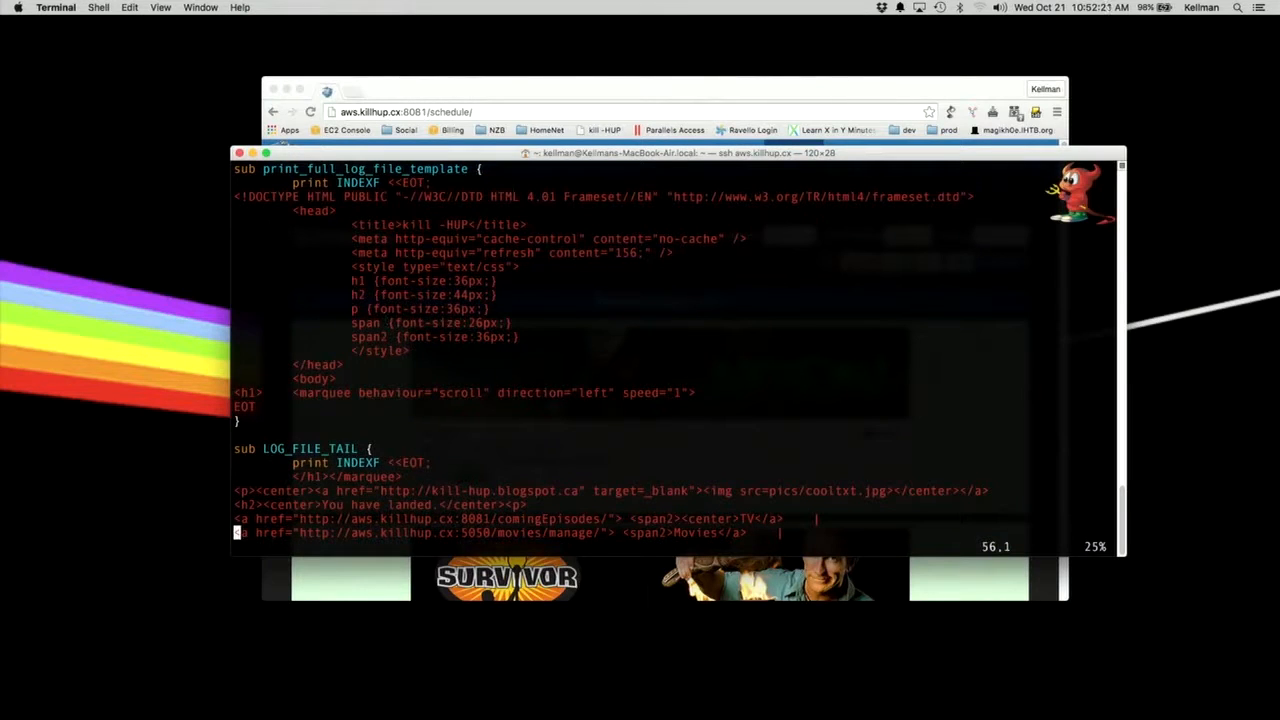
Step: Quit vi, ssh to the dev server and run ./stop to pause the sickrage, headphones and couchpotato containers, then enter go
type(":q")
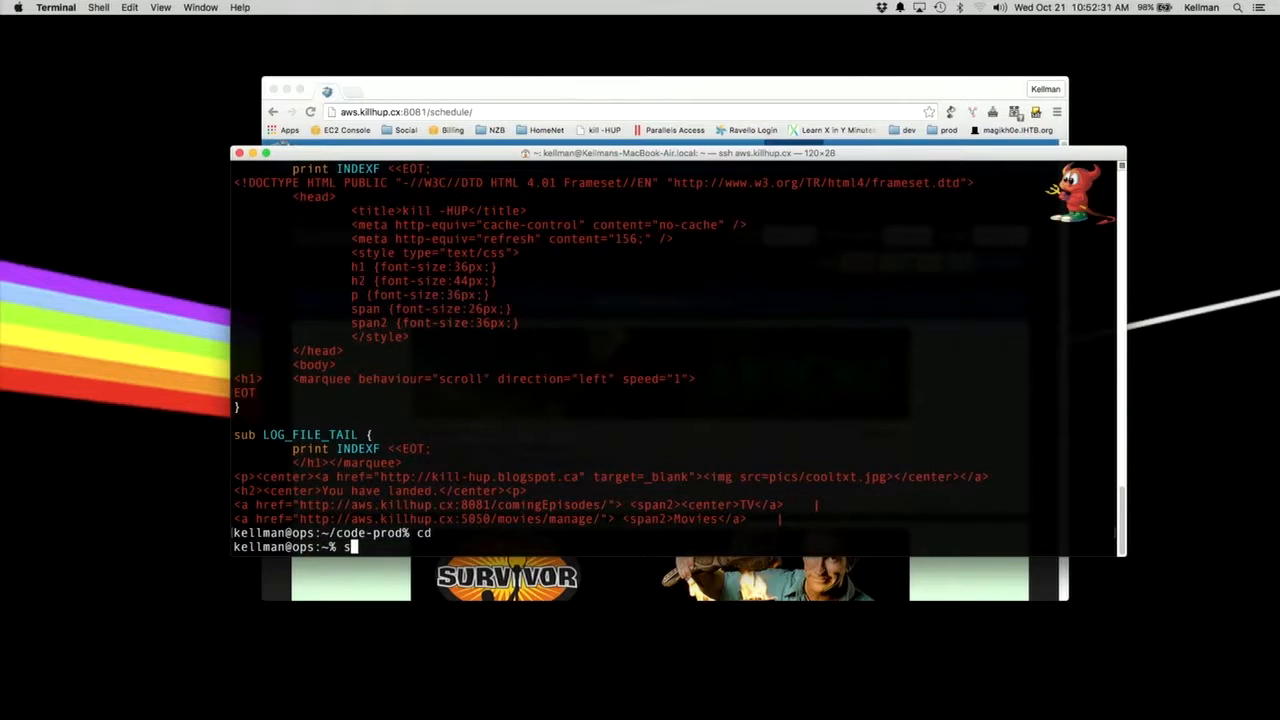
type("sh dev")
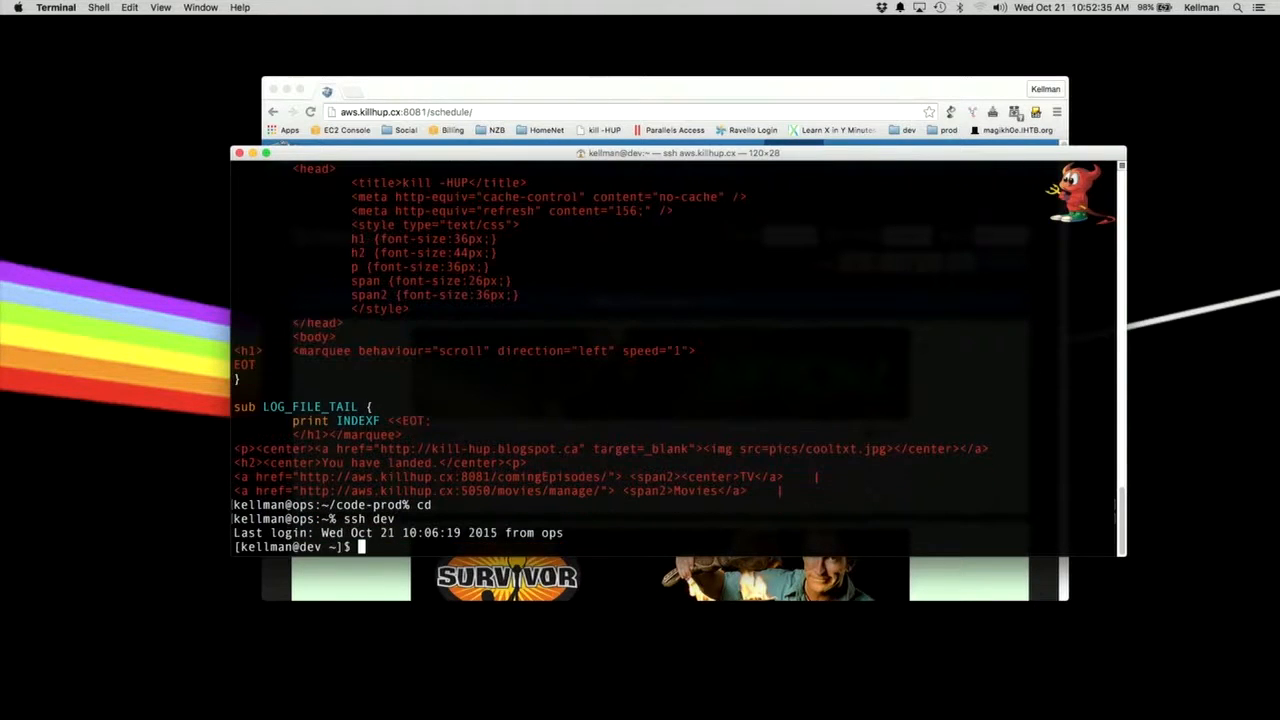
type("ll")
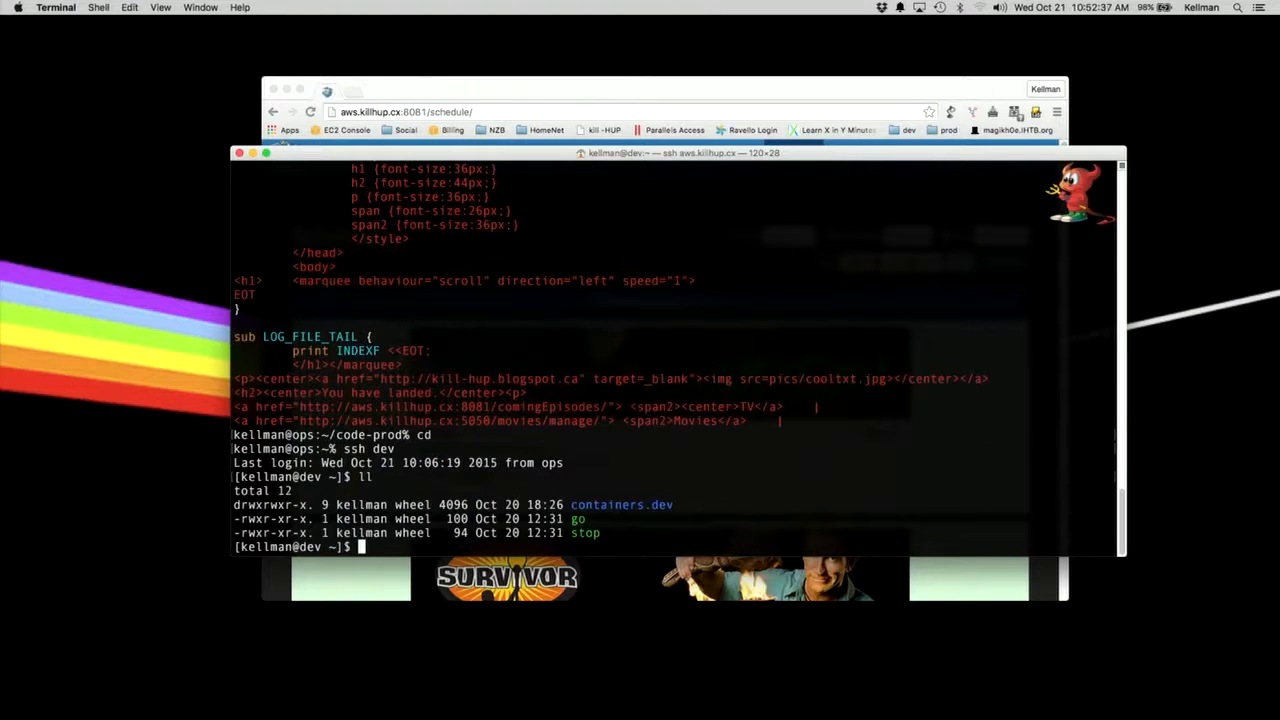
type("./stop")
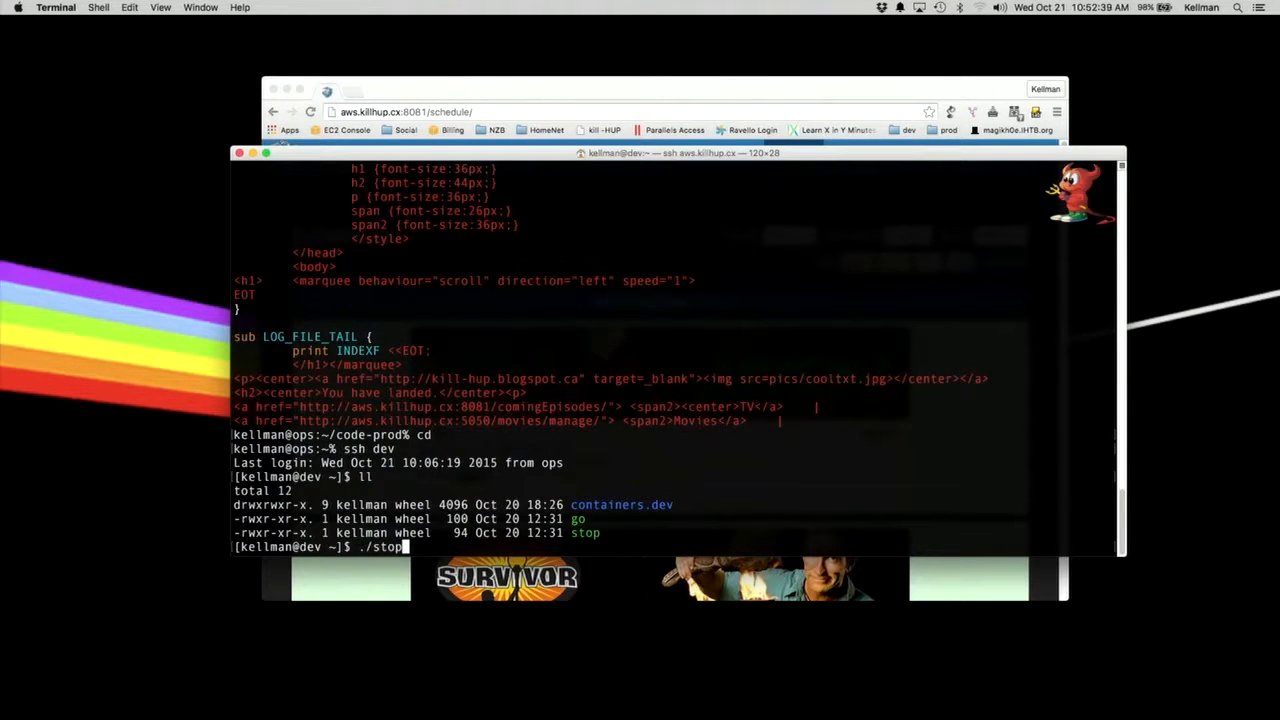
key("Return")
type("./s")
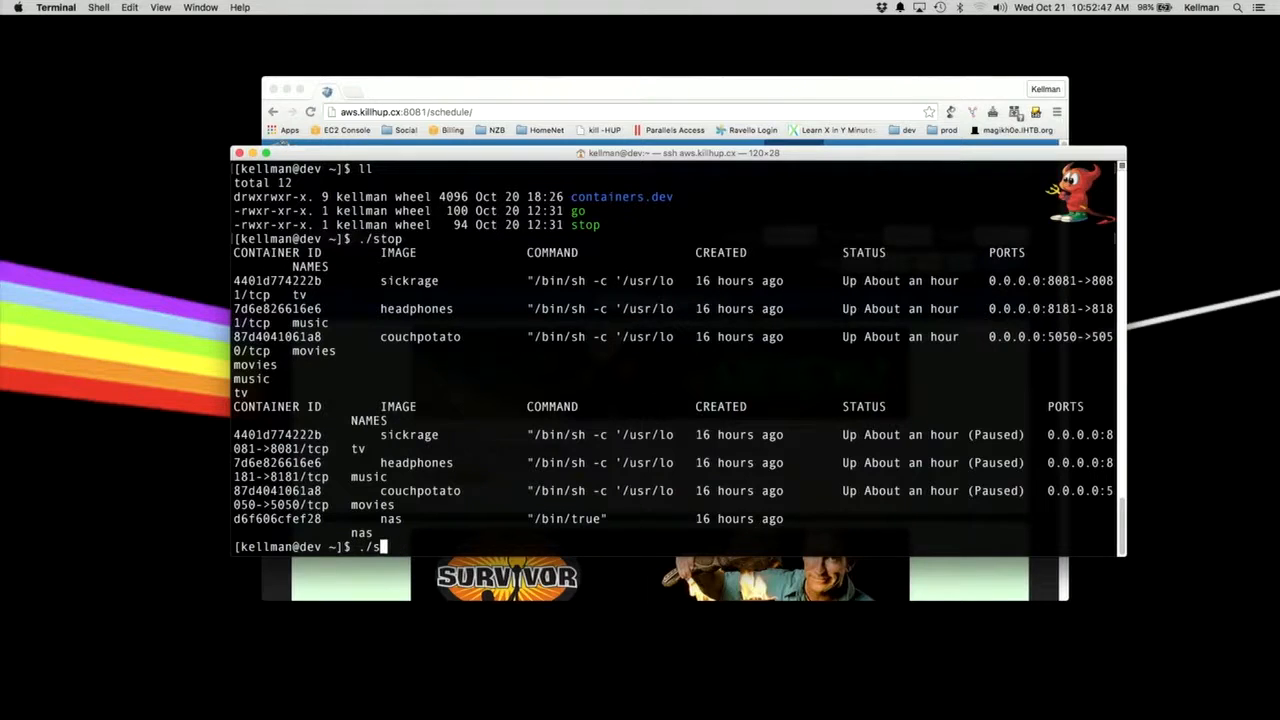
type("go")
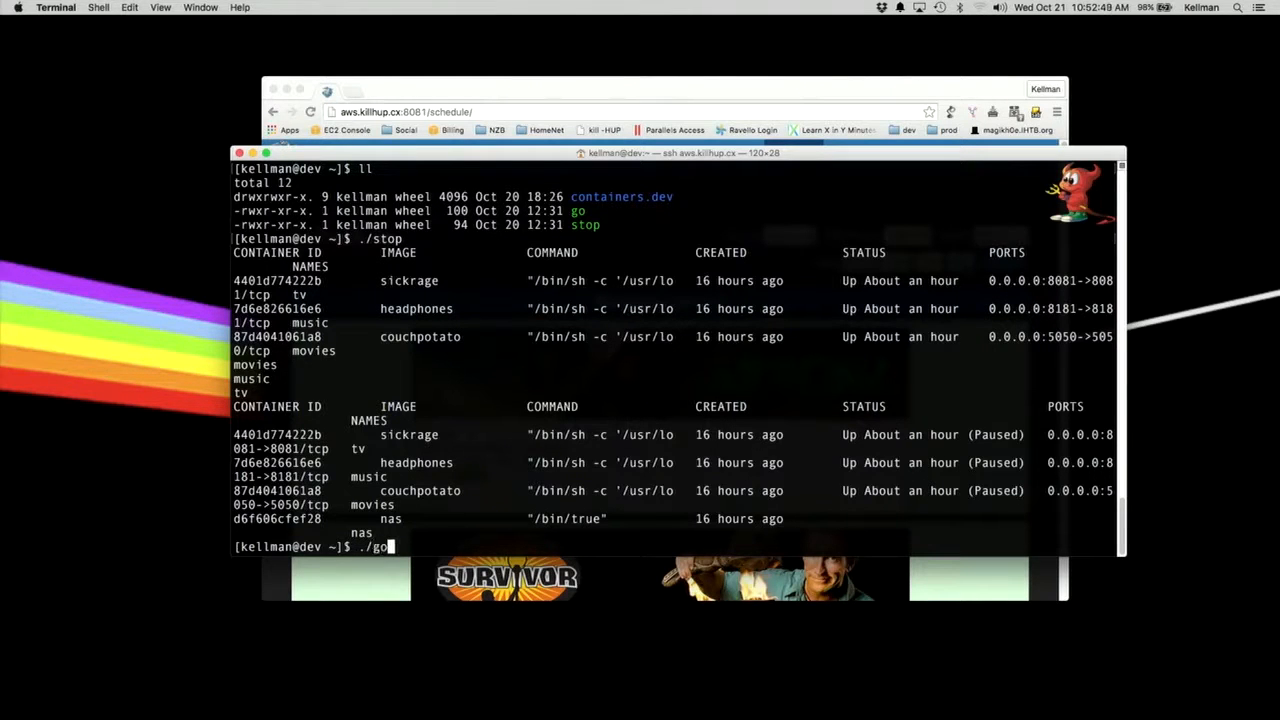